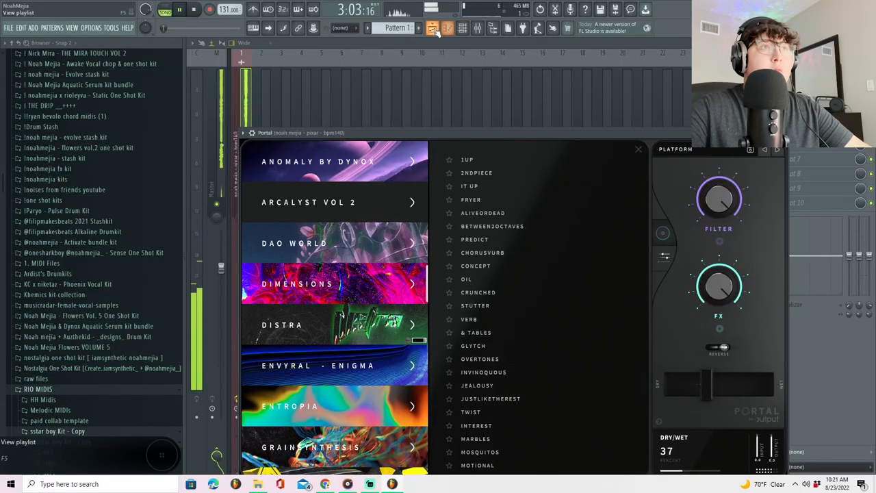
Close the Portal effect window
{"action": "left_click", "coordinate": [639, 149]}
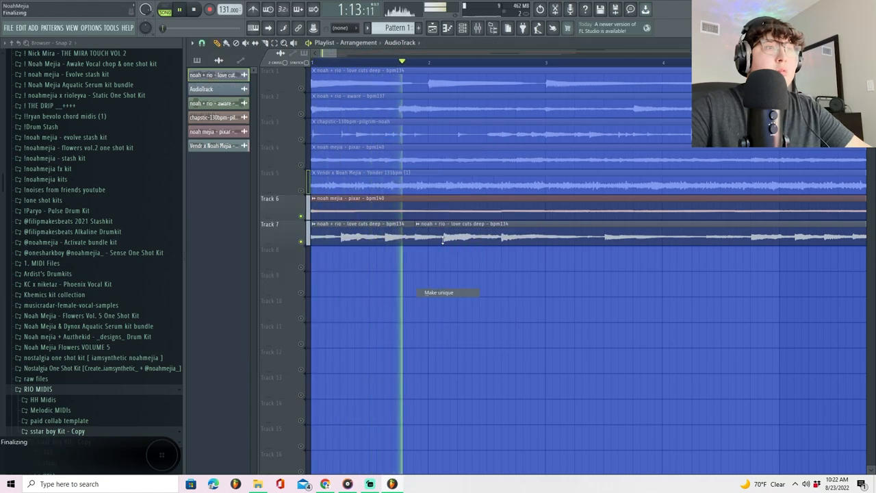
Click an empty effect slot on the mixer insert to bring up plugin selection
{"action": "left_click", "coordinate": [439, 292]}
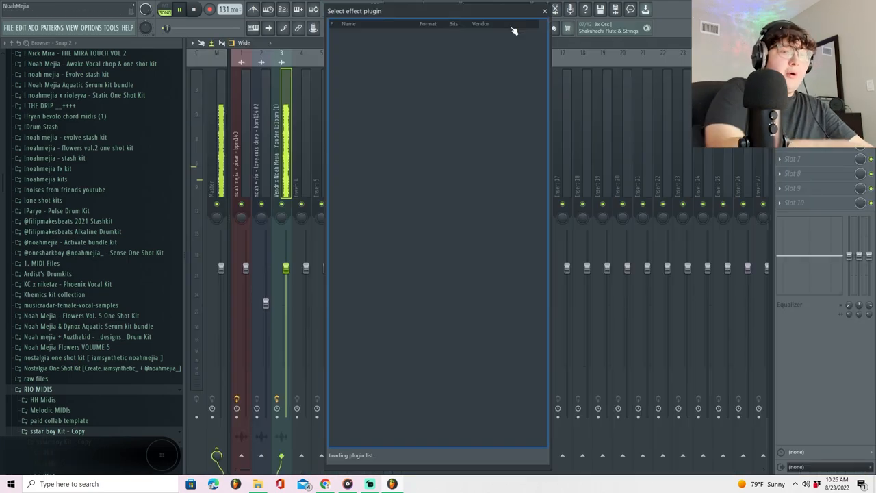
Search 'por' and load the Portal effect onto the mixer track
{"action": "type", "text": "por"}
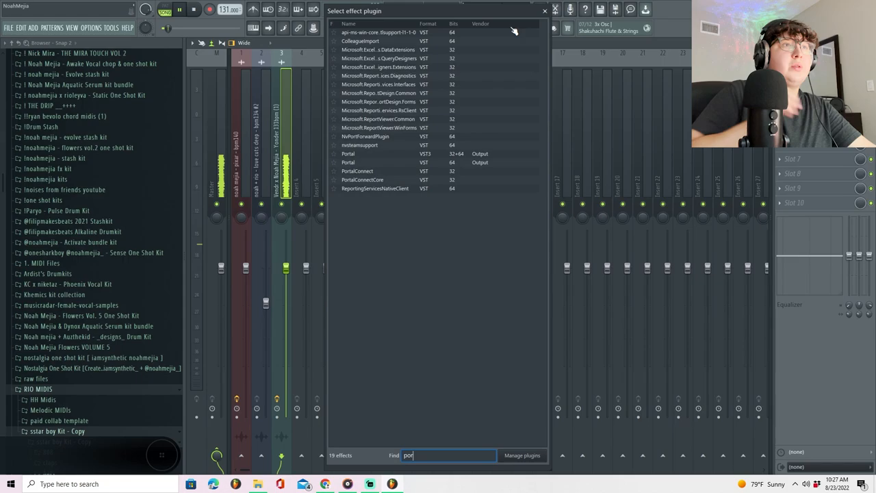
{"action": "double_click", "coordinate": [347, 154]}
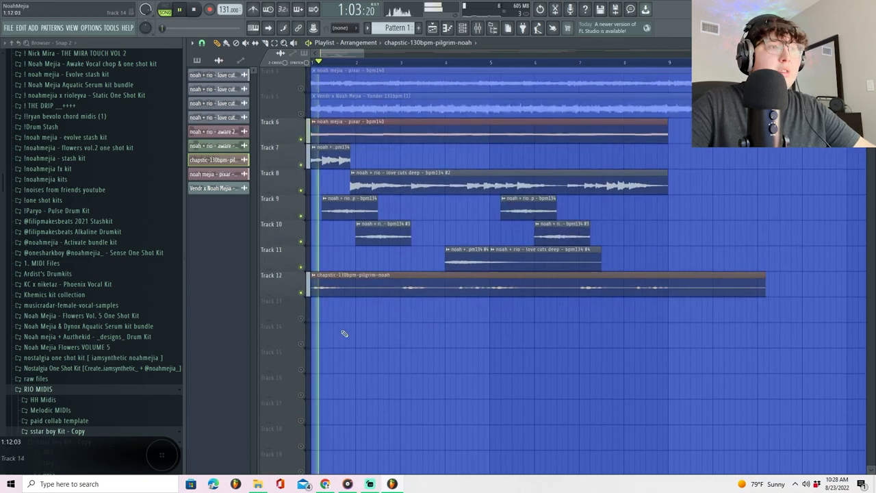
Right-click an empty FX slot on the Yonder insert to list all effects
{"action": "right_click", "coordinate": [352, 275]}
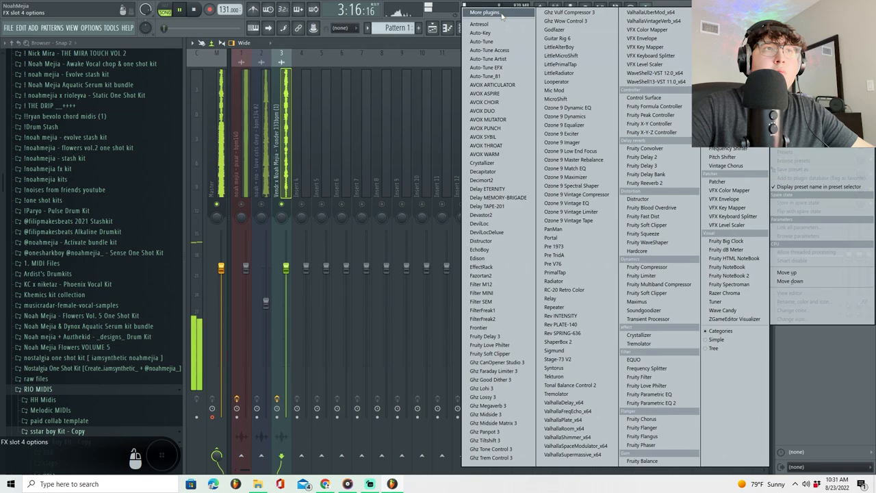
Load Fruity Parametric EQ 2 with the 20Hz + 18kHz cut preset on the Yonder track
{"action": "type", "text": "eq"}
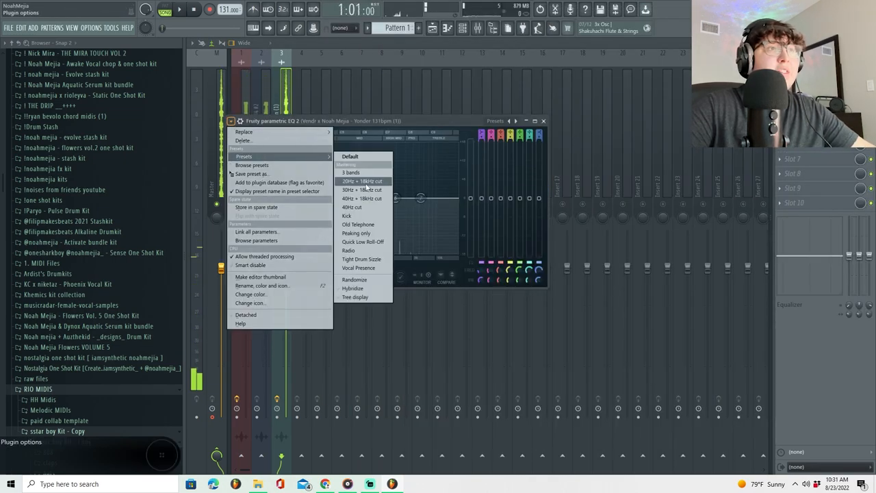
{"action": "left_click", "coordinate": [362, 181]}
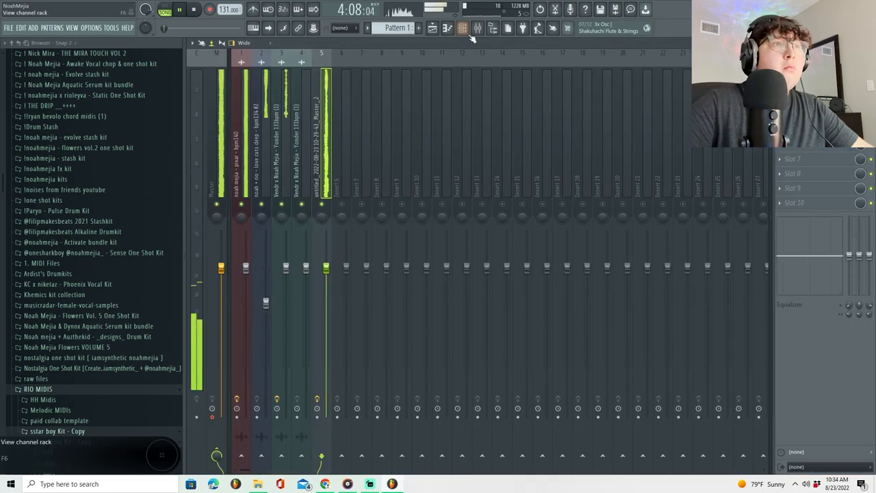
{"action": "left_click", "coordinate": [477, 29]}
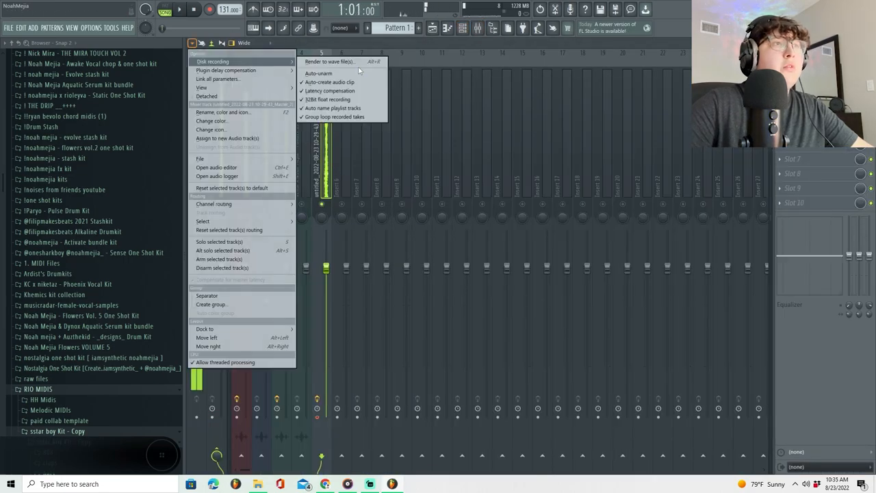
Render the mixer track to a wave file for placing on Track 13
{"action": "left_click", "coordinate": [330, 61]}
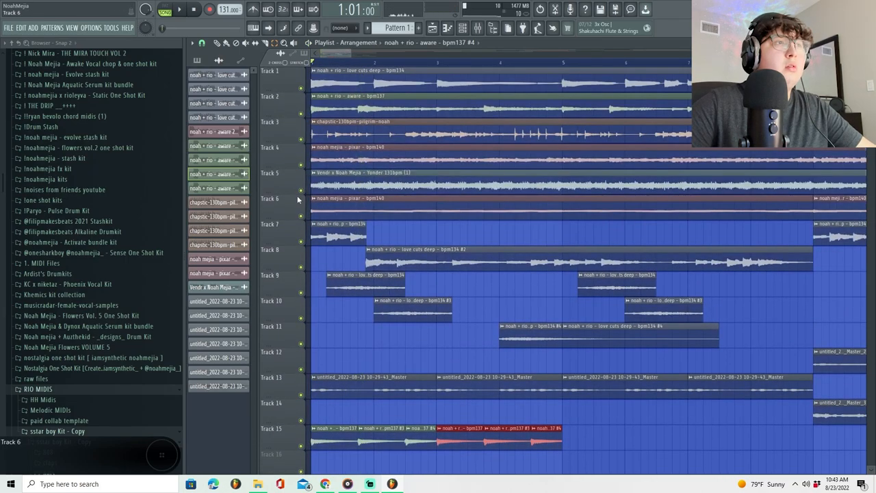
Start building the hi hat, snare, clap and open hat step patterns
{"action": "left_click", "coordinate": [308, 104]}
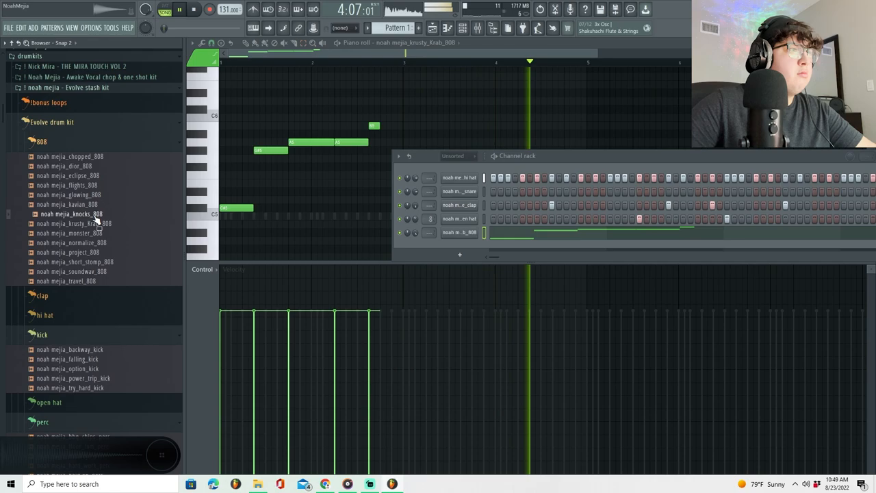
Swap in the soundwav_808 sample, add a melody note, and expand the clap folder
{"action": "left_click", "coordinate": [71, 271]}
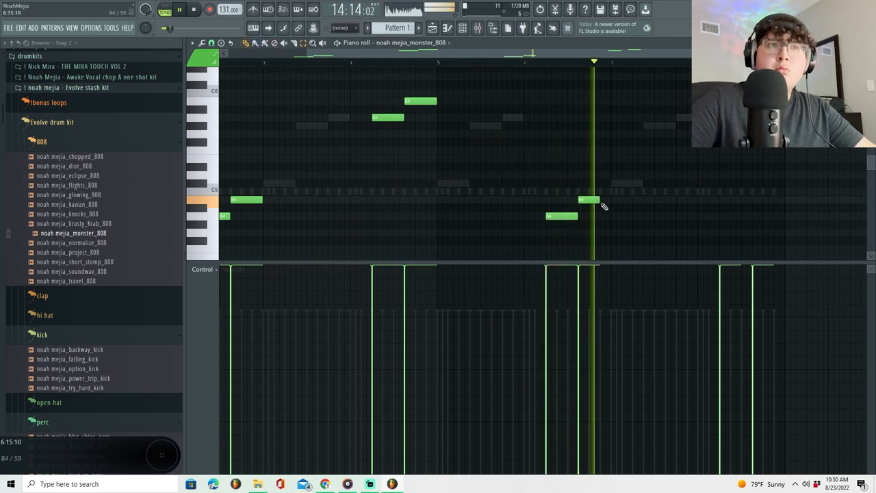
{"action": "left_click", "coordinate": [463, 28]}
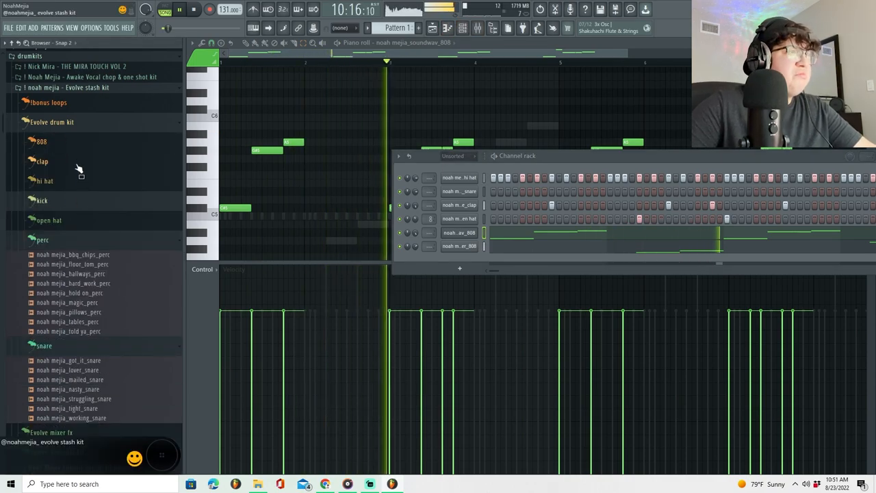
{"action": "left_click", "coordinate": [41, 161]}
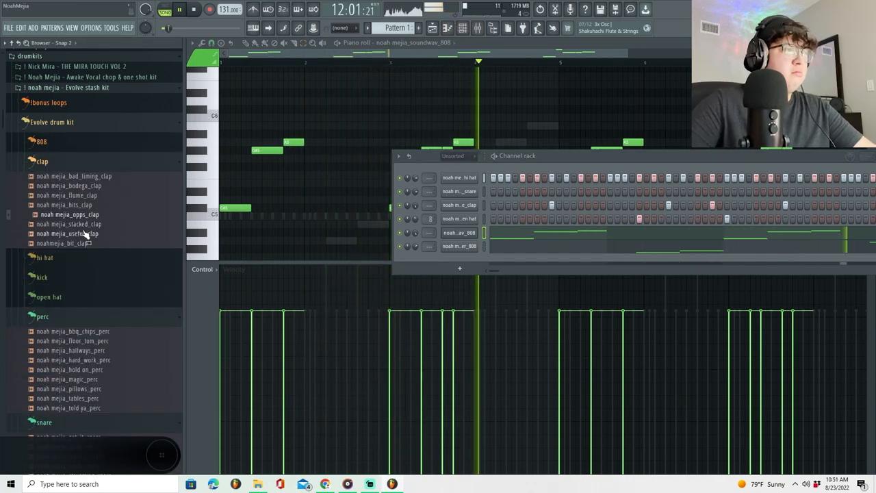